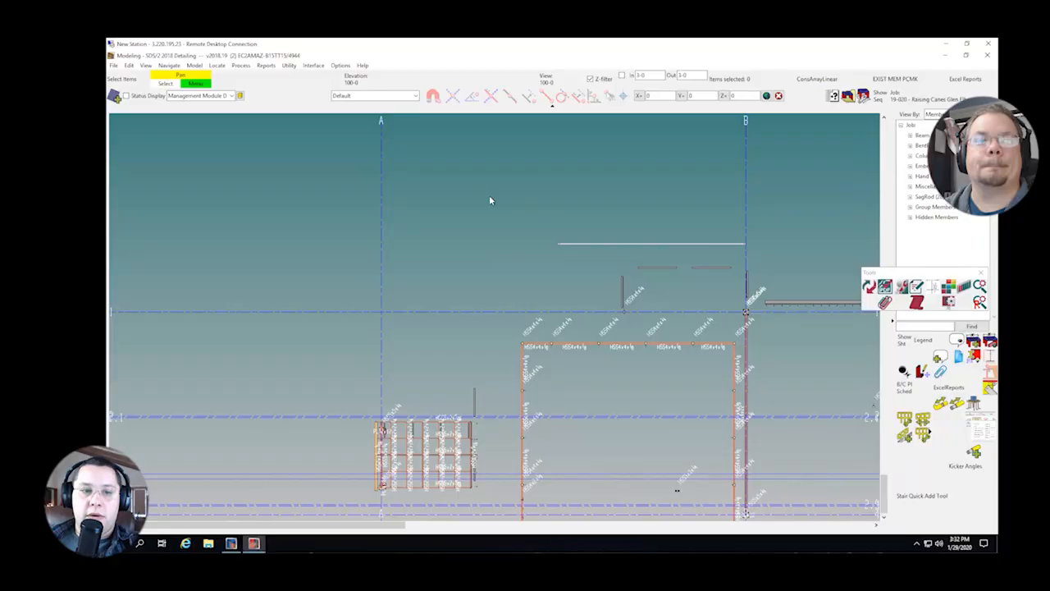
{"action": "mouse_move", "coordinate": [506, 215]}
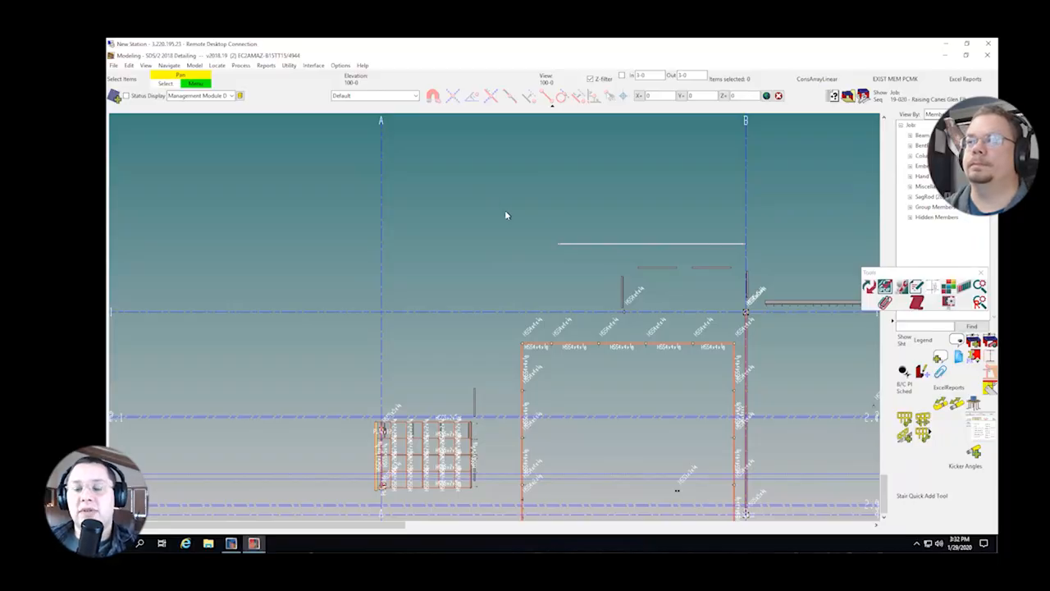
{"action": "mouse_move", "coordinate": [511, 180]}
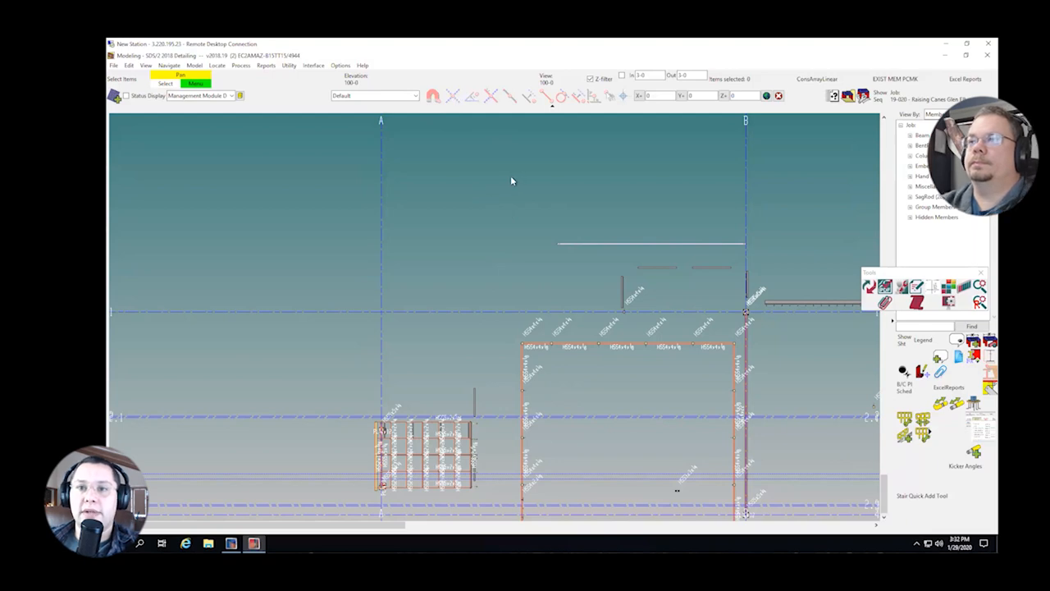
{"action": "mouse_move", "coordinate": [504, 207]}
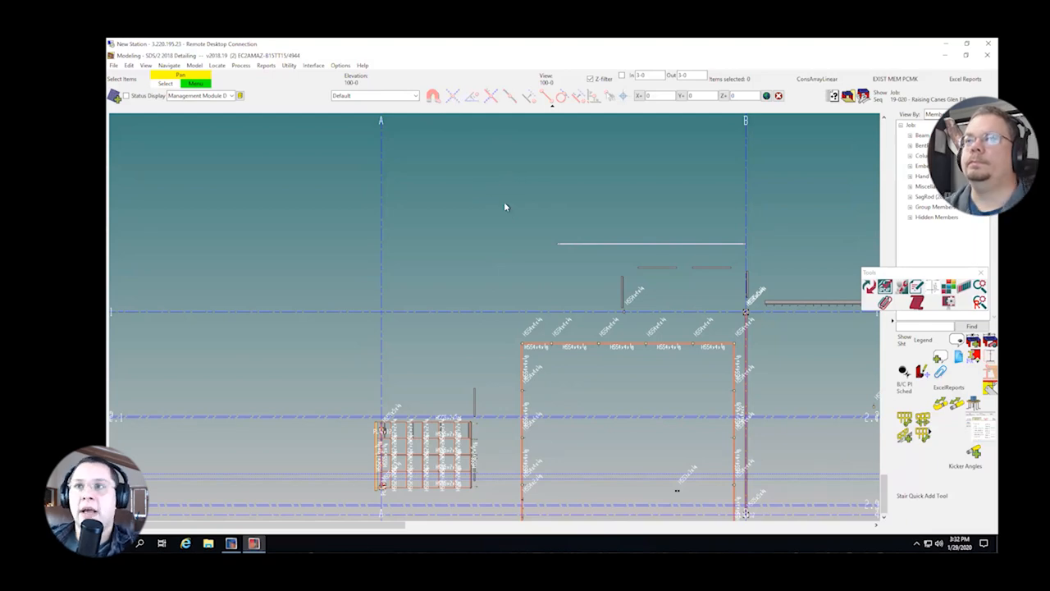
{"action": "mouse_move", "coordinate": [439, 186]}
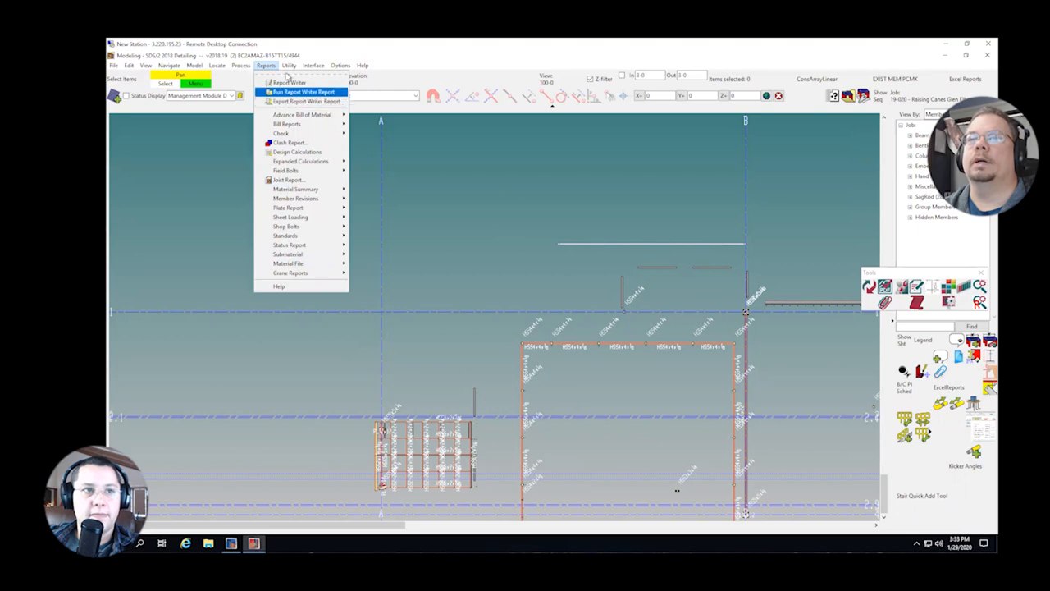
{"action": "left_click", "coordinate": [340, 66]}
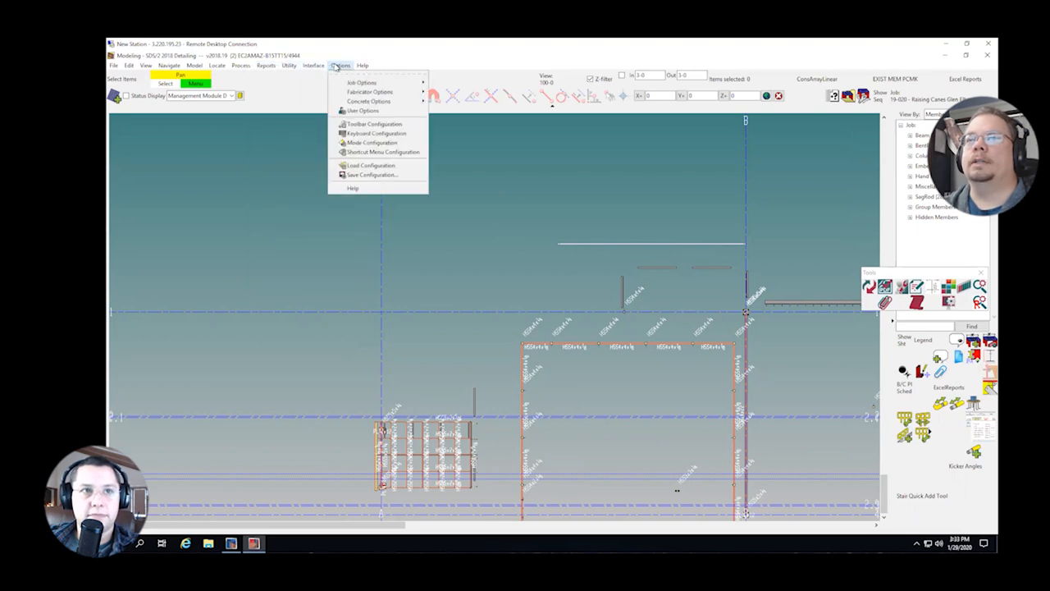
{"action": "mouse_move", "coordinate": [374, 124]}
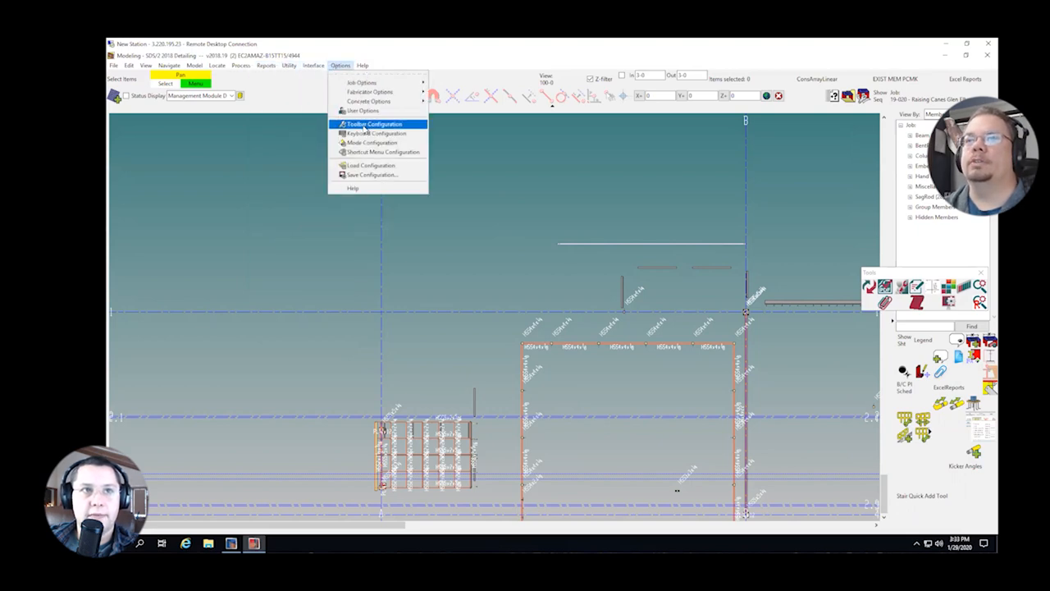
{"action": "left_click", "coordinate": [374, 124]}
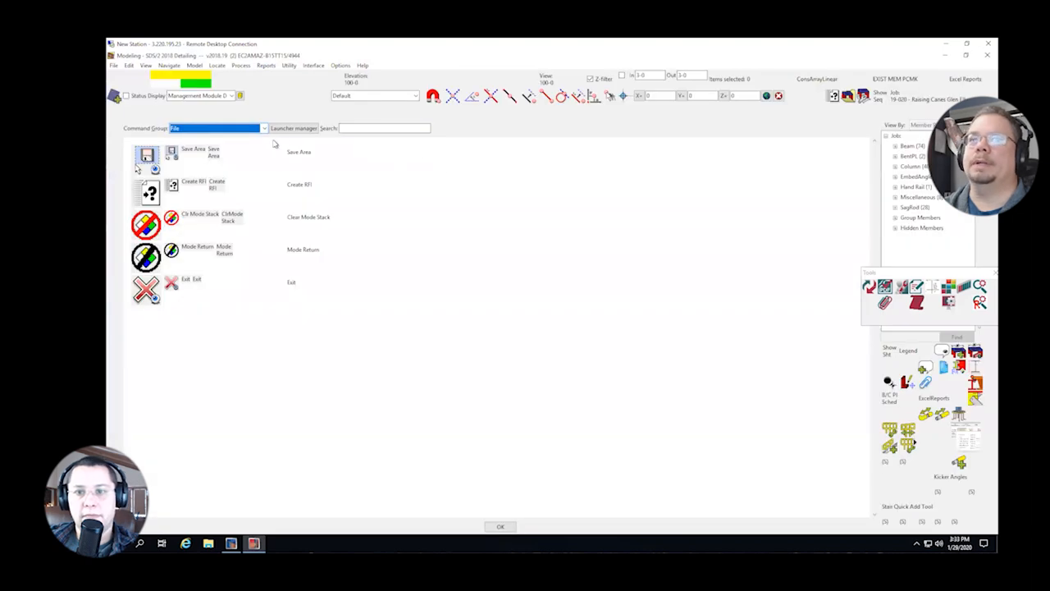
{"action": "mouse_move", "coordinate": [271, 135]}
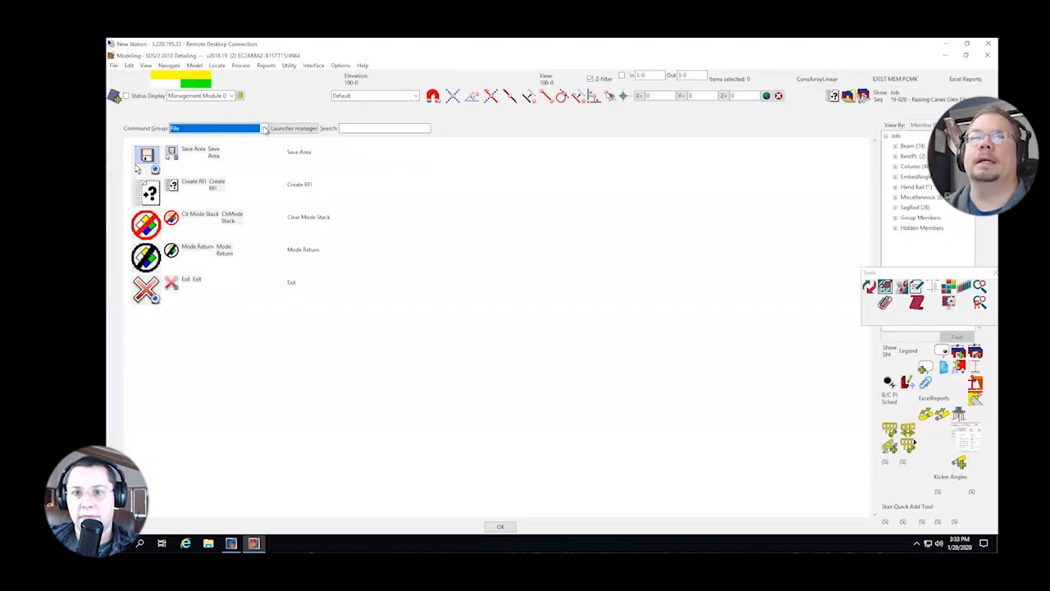
{"action": "left_click", "coordinate": [264, 128]}
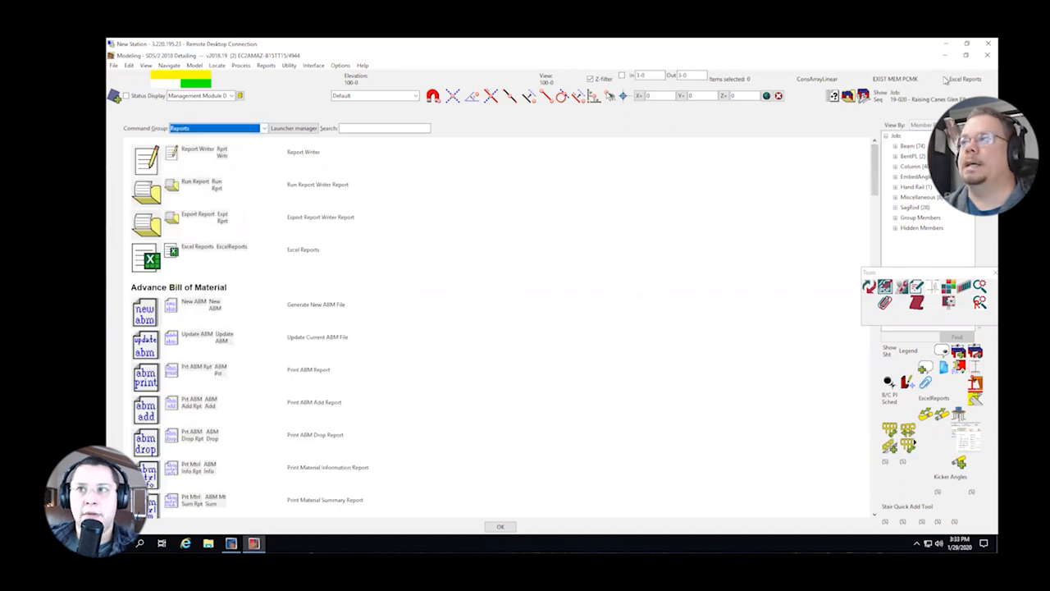
{"action": "mouse_move", "coordinate": [535, 308]}
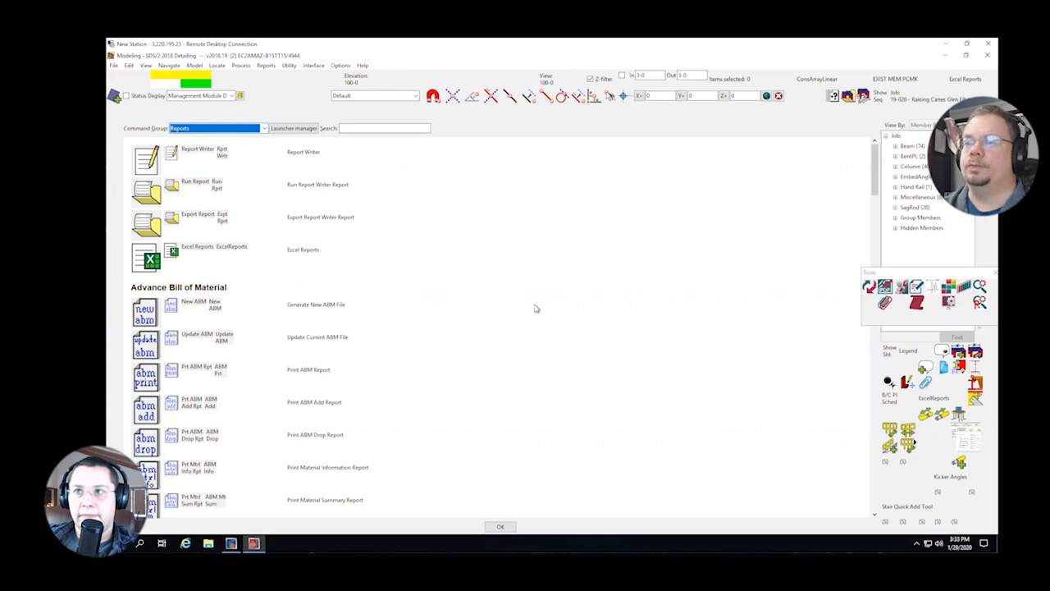
{"action": "left_click", "coordinate": [500, 526]}
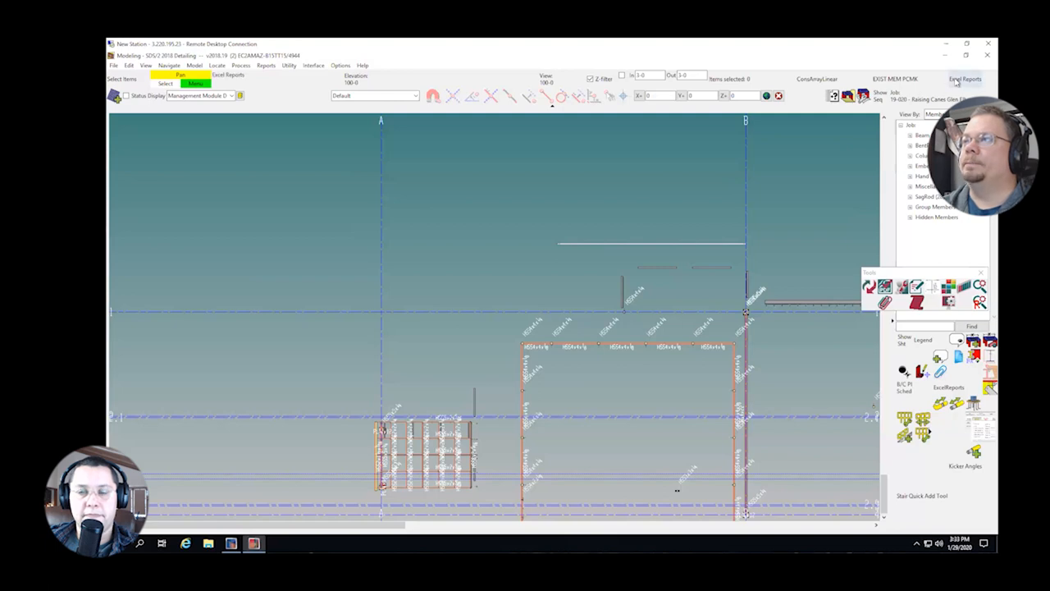
Step: Choose FieldBoltSummary from the report writer list in Output Excel Report
{"action": "left_click", "coordinate": [965, 78]}
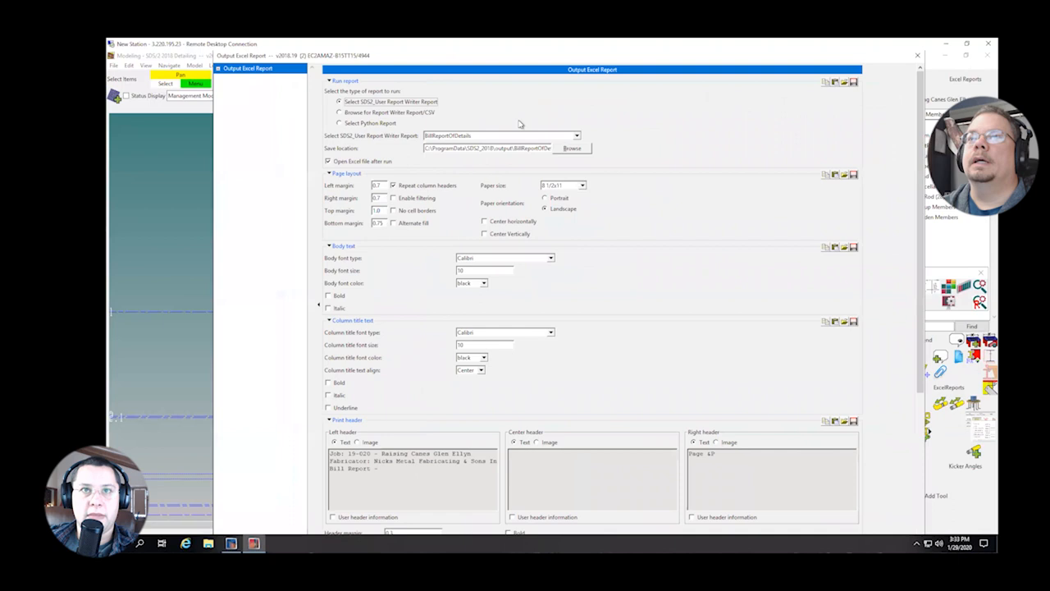
{"action": "left_click", "coordinate": [577, 135]}
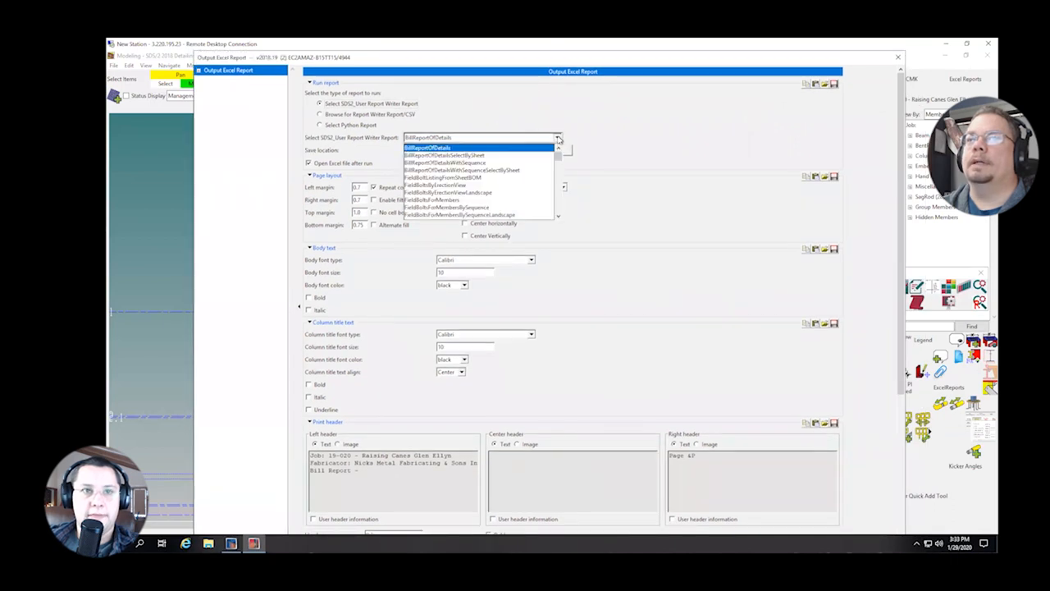
{"action": "scroll", "scroll_direction": "down", "scroll_amount": 3}
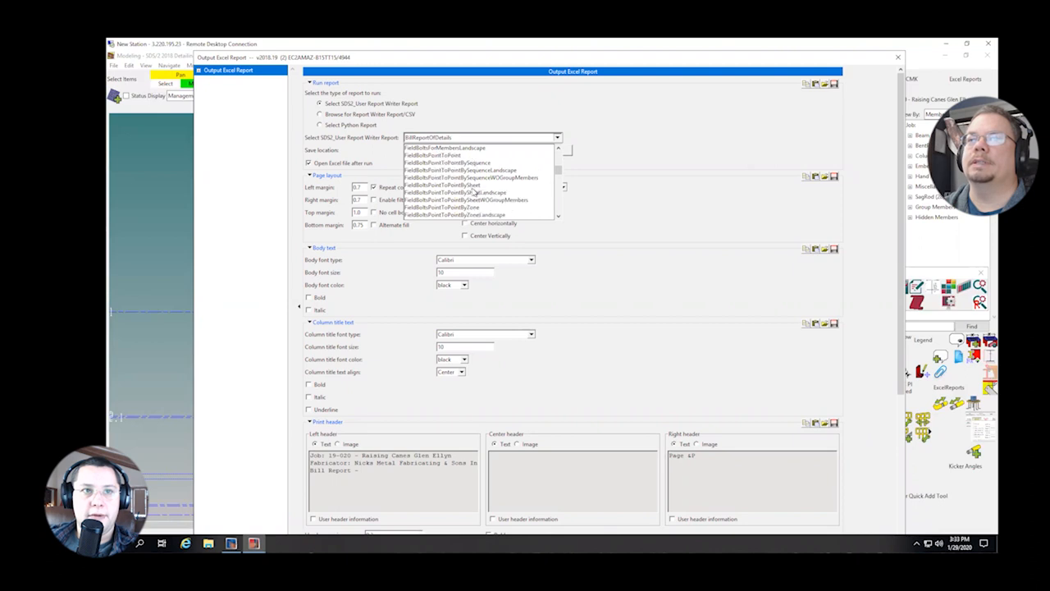
{"action": "scroll", "scroll_direction": "down", "scroll_amount": 3}
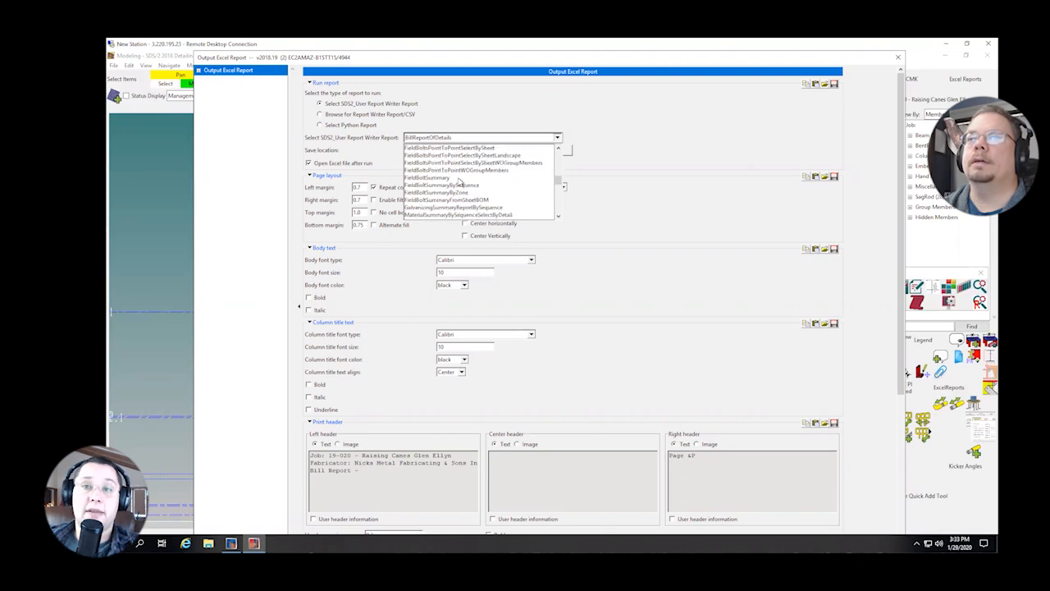
{"action": "left_click", "coordinate": [427, 178]}
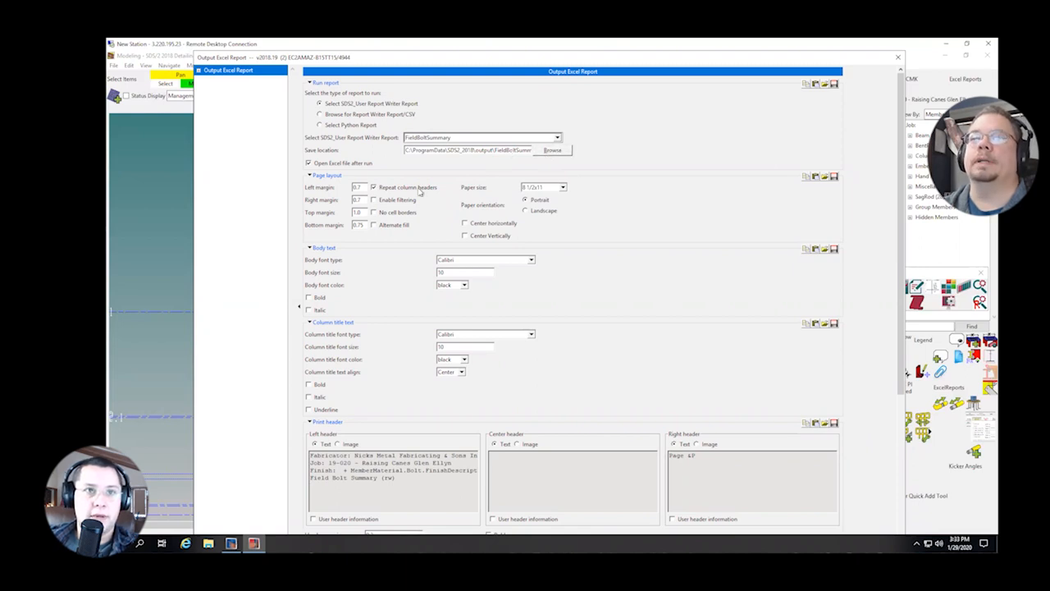
{"action": "mouse_move", "coordinate": [380, 268]}
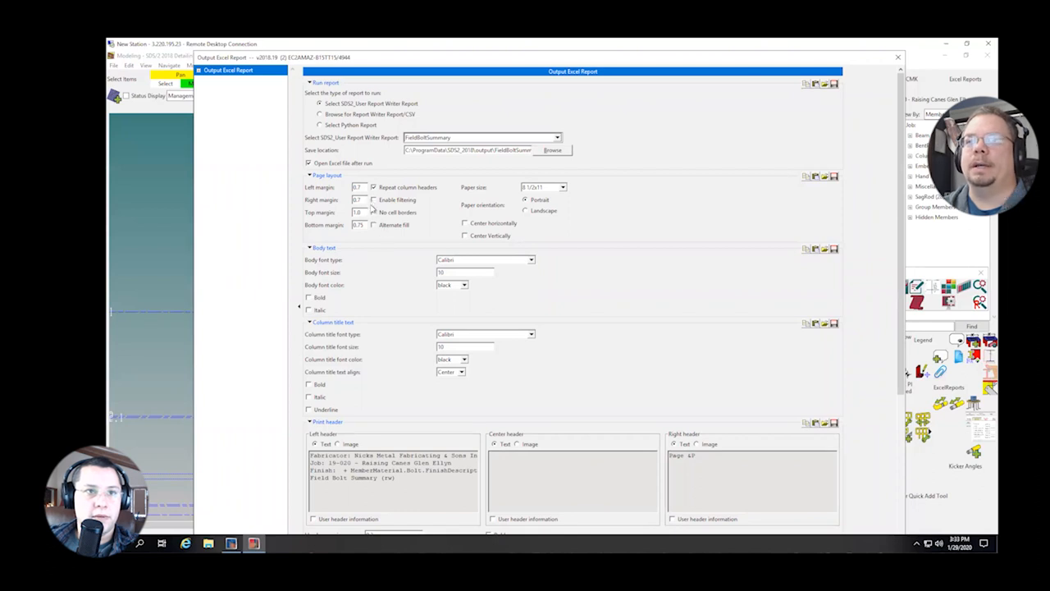
Step: Review the FieldBoltSummary page, font, header and footer settings
{"action": "scroll", "scroll_direction": "down", "scroll_amount": 3}
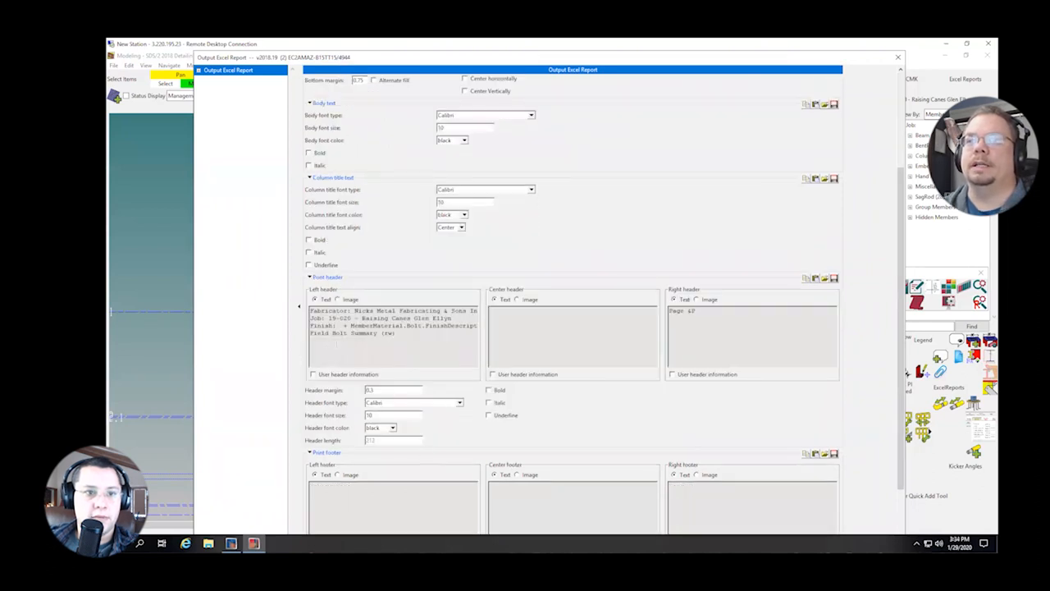
{"action": "scroll", "scroll_direction": "down", "scroll_amount": 3}
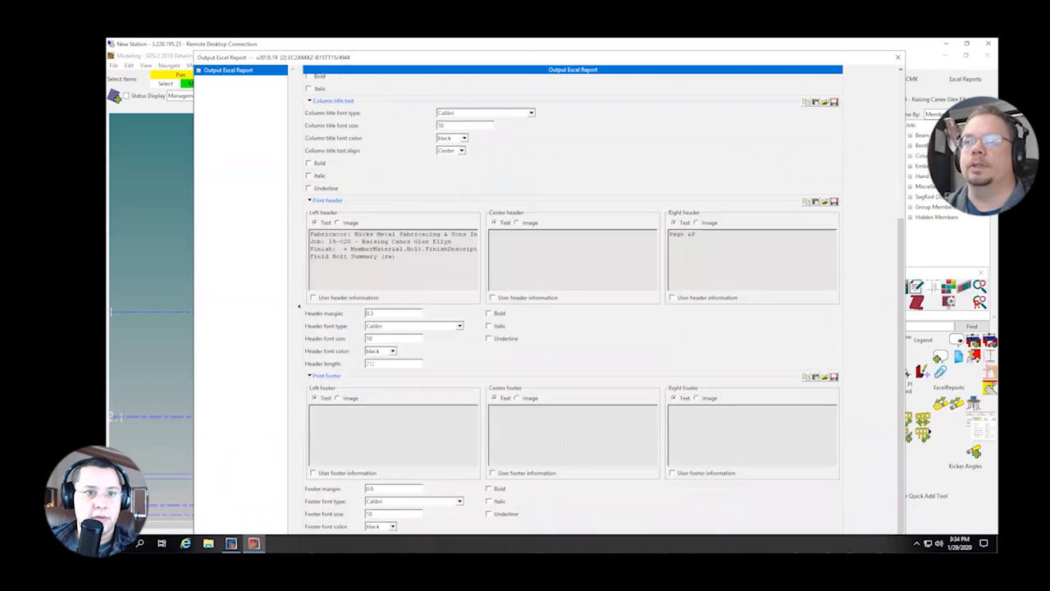
{"action": "scroll", "scroll_direction": "up", "scroll_amount": 3}
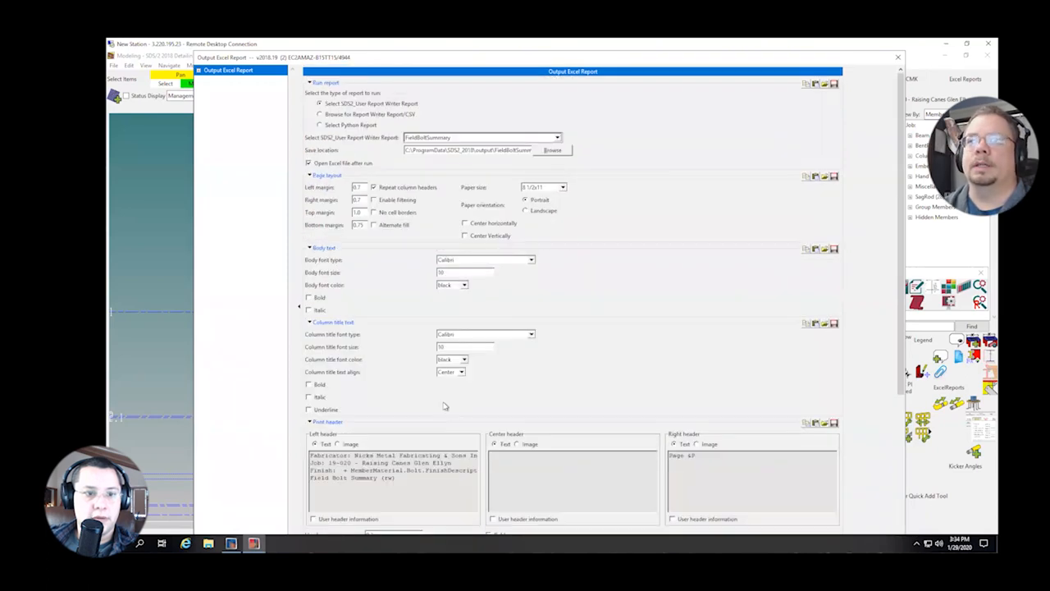
{"action": "scroll", "scroll_direction": "down", "scroll_amount": 3}
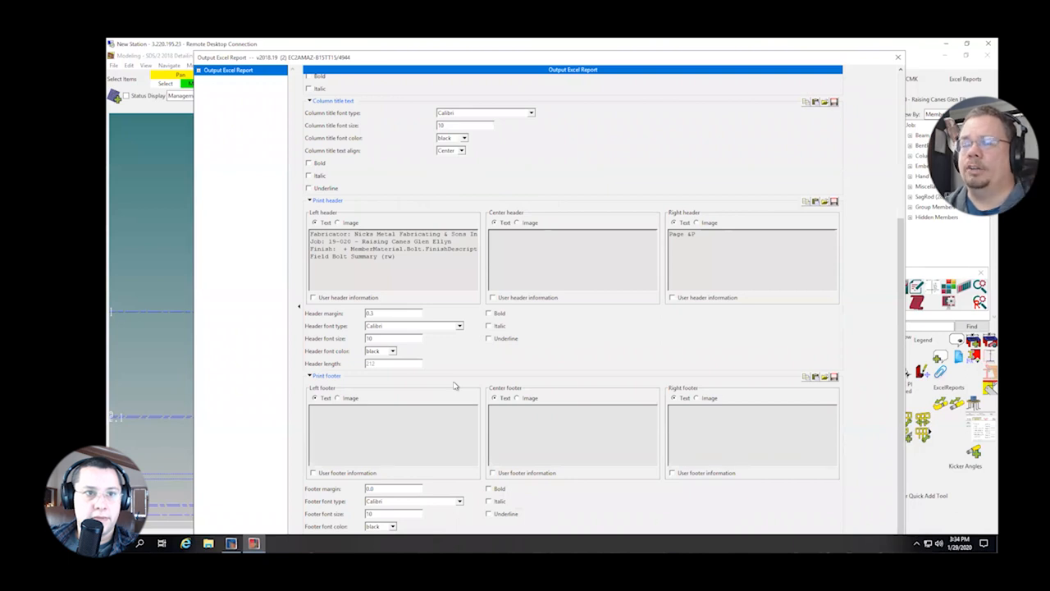
{"action": "mouse_move", "coordinate": [665, 416]}
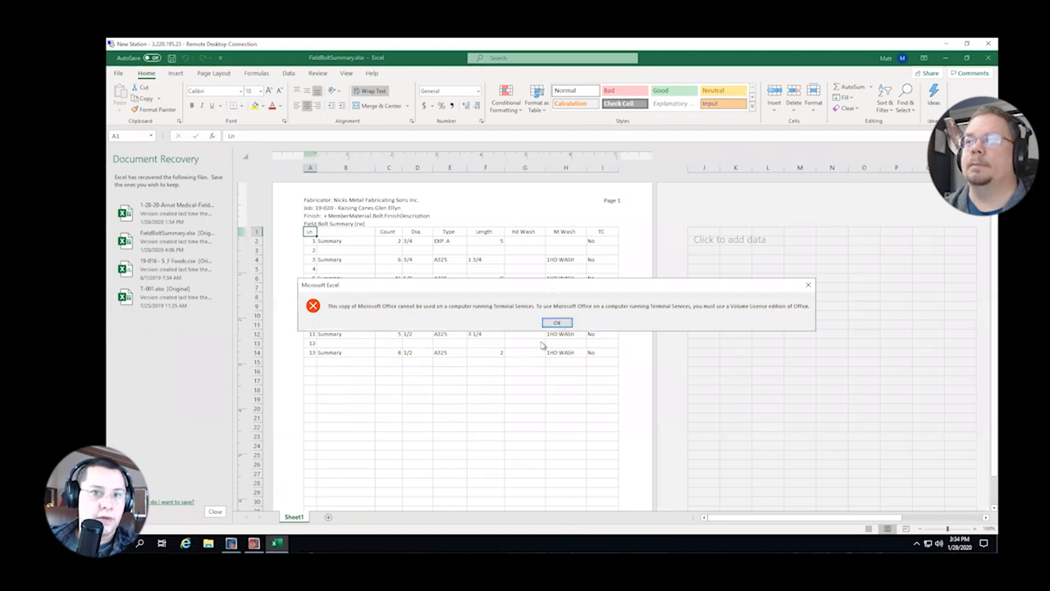
Step: Dismiss both Office licensing error dialogs over the FieldBoltSummary workbook
{"action": "left_click", "coordinate": [557, 322]}
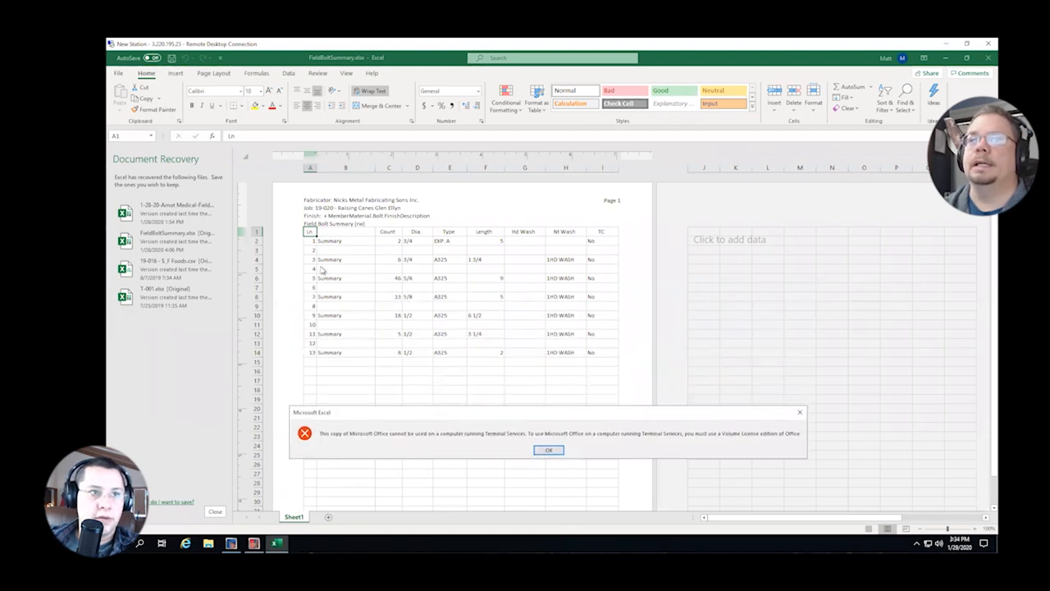
{"action": "mouse_move", "coordinate": [474, 227]}
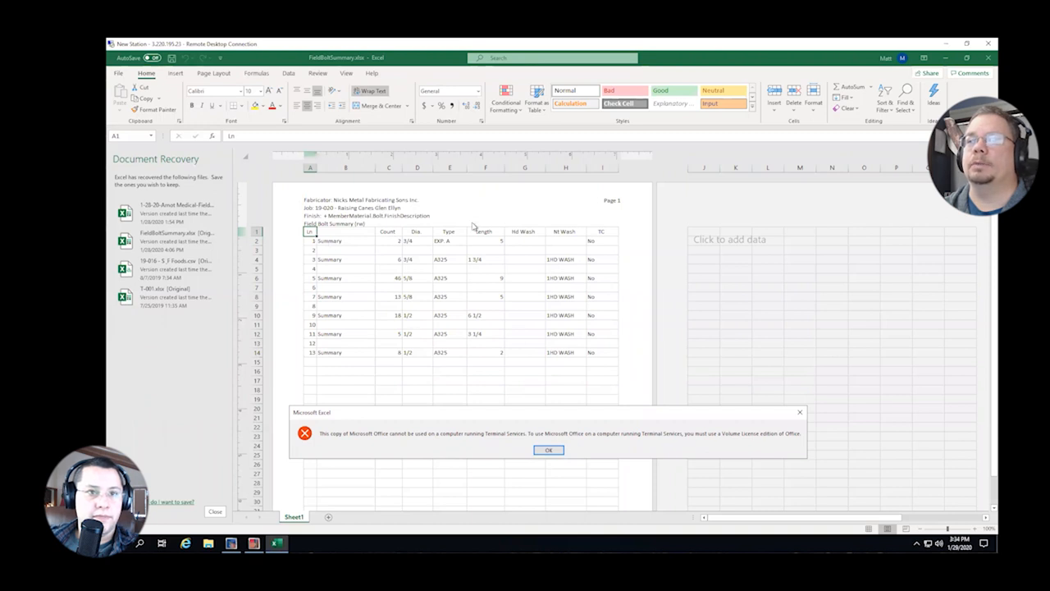
{"action": "mouse_move", "coordinate": [529, 407]}
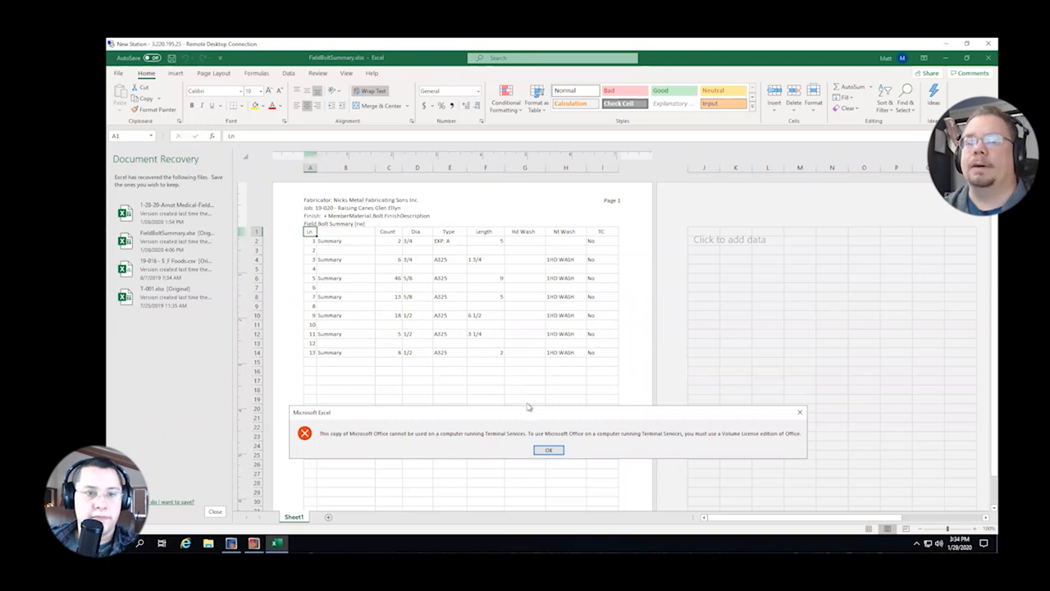
{"action": "mouse_move", "coordinate": [548, 449]}
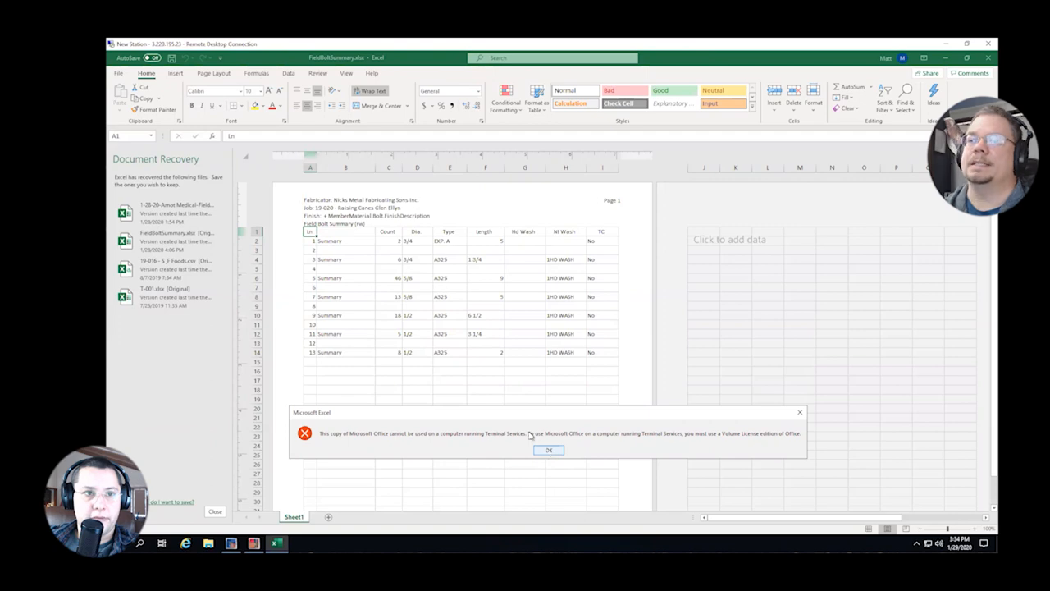
{"action": "left_click", "coordinate": [548, 450]}
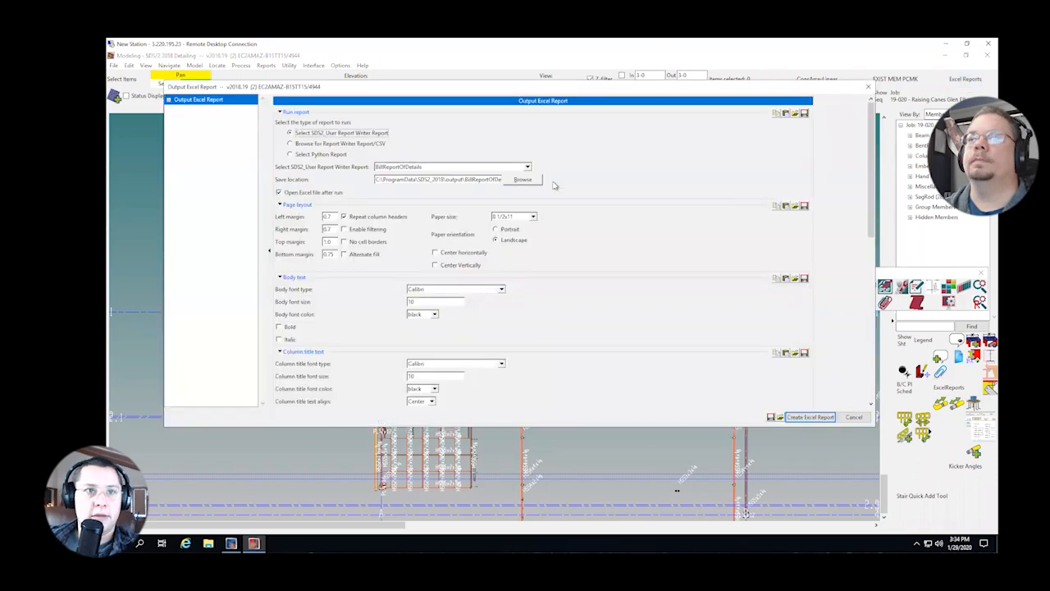
Step: Browse the report writer dropdown again, then cancel the Output Excel Report dialog
{"action": "left_click", "coordinate": [527, 167]}
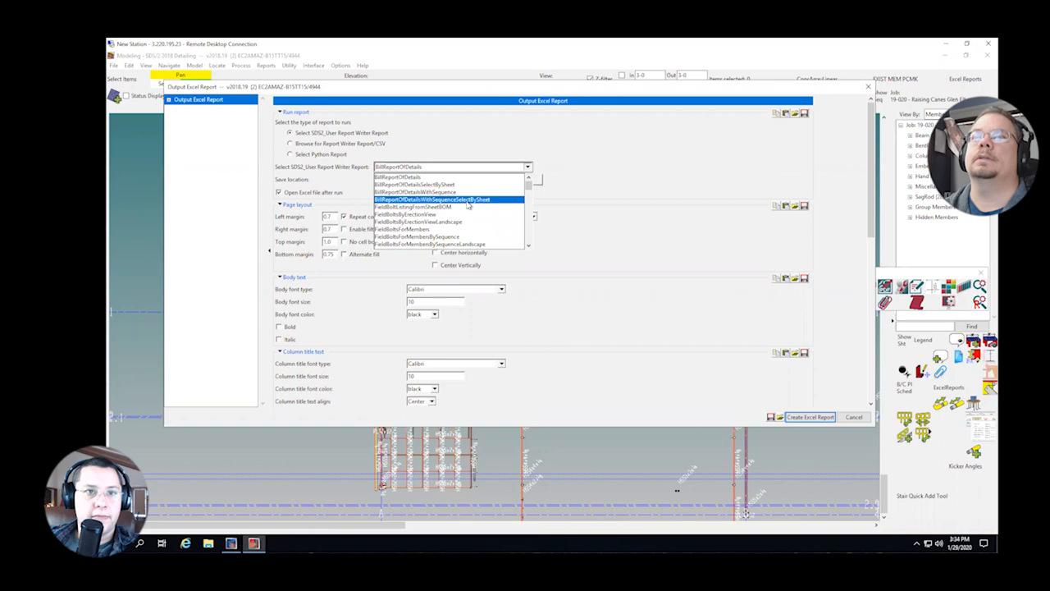
{"action": "scroll", "scroll_direction": "down", "scroll_amount": 3}
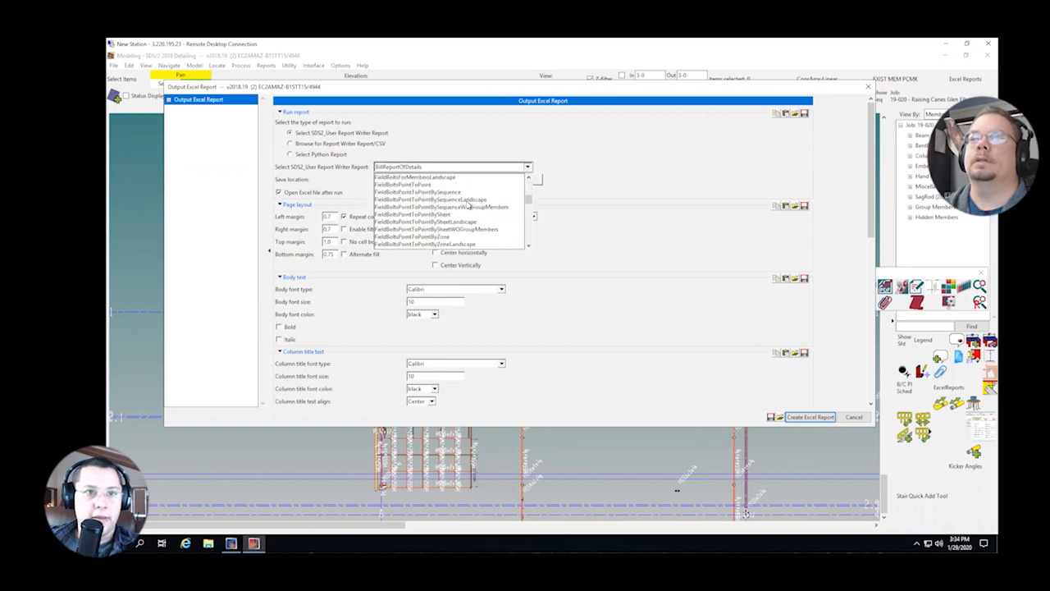
{"action": "scroll", "scroll_direction": "down", "scroll_amount": 3}
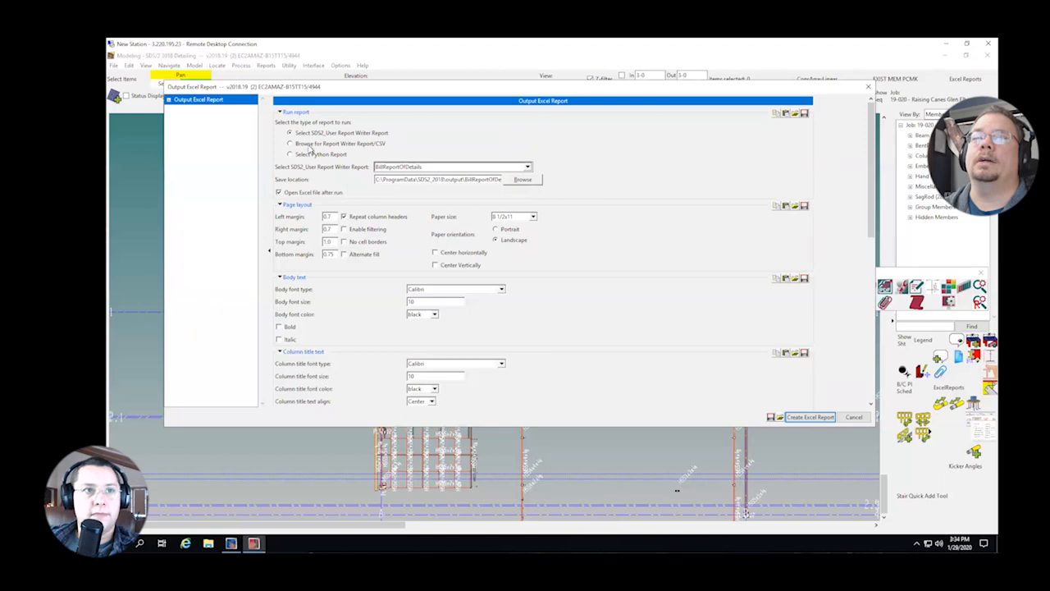
{"action": "left_click", "coordinate": [290, 143]}
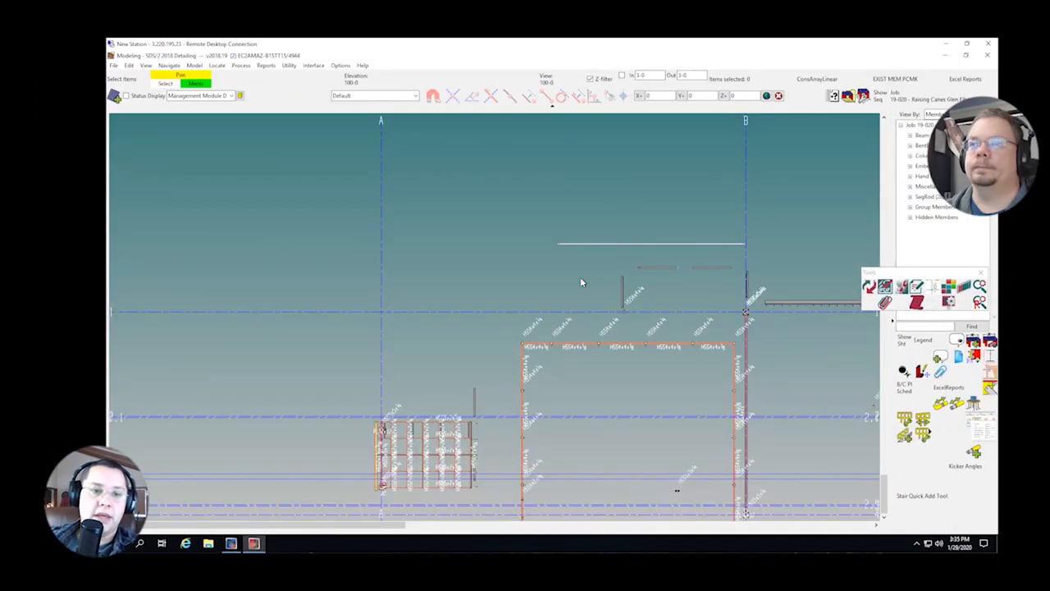
{"action": "mouse_move", "coordinate": [425, 290]}
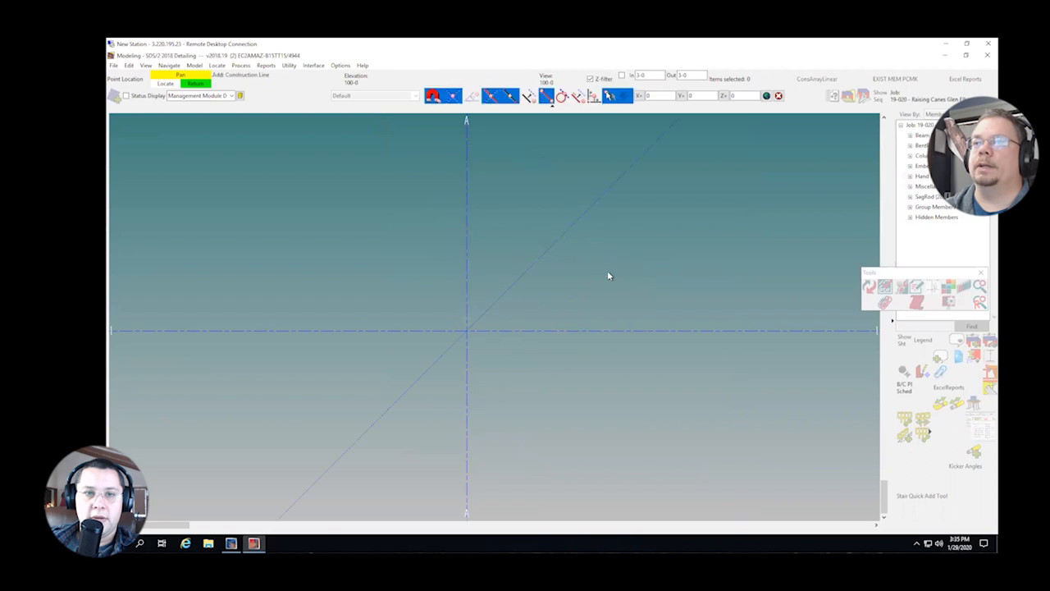
{"action": "mouse_move", "coordinate": [594, 286]}
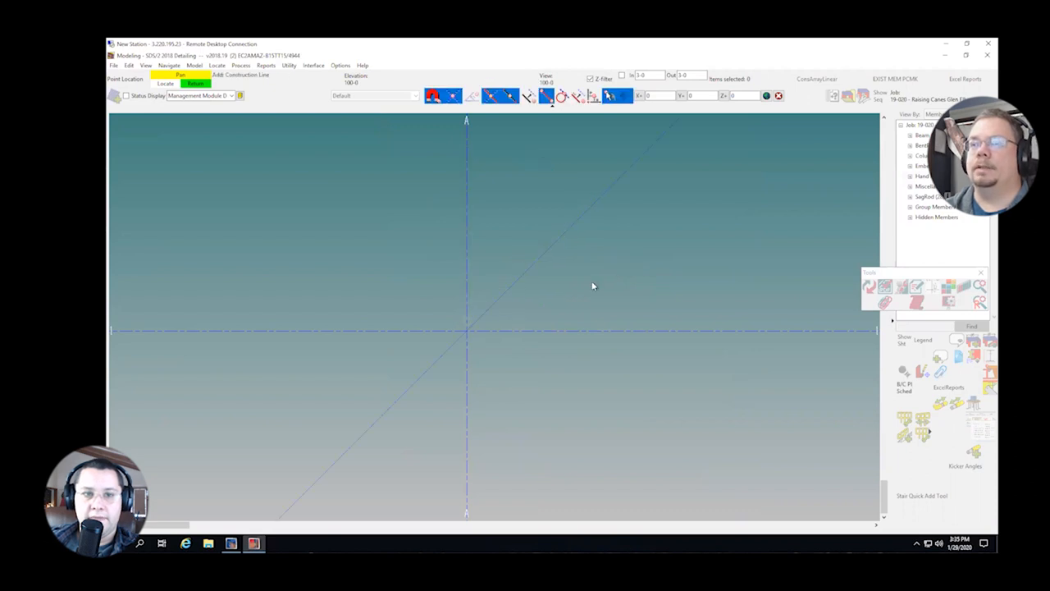
{"action": "mouse_move", "coordinate": [467, 333]}
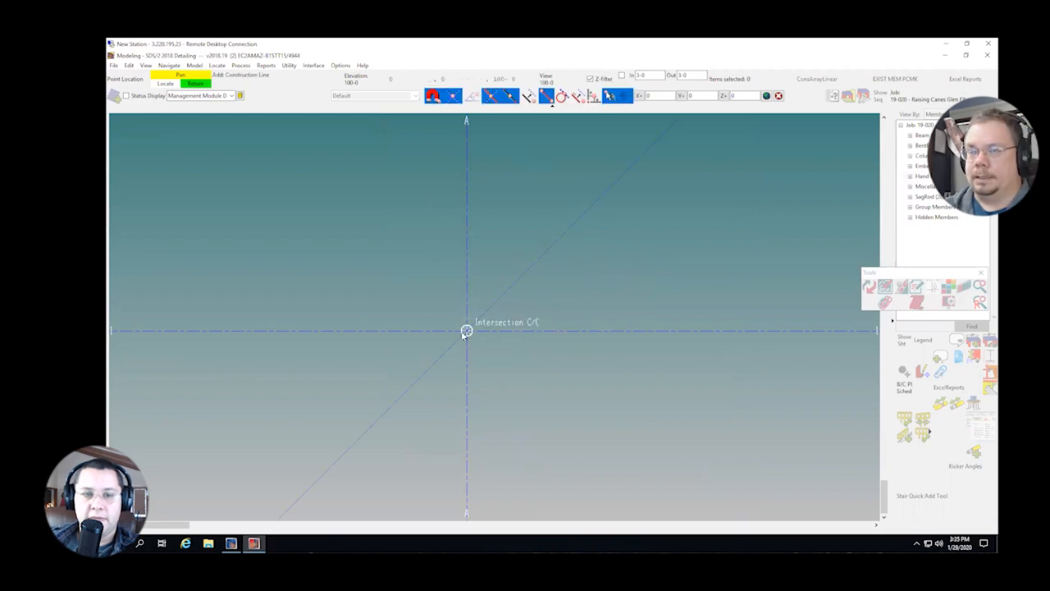